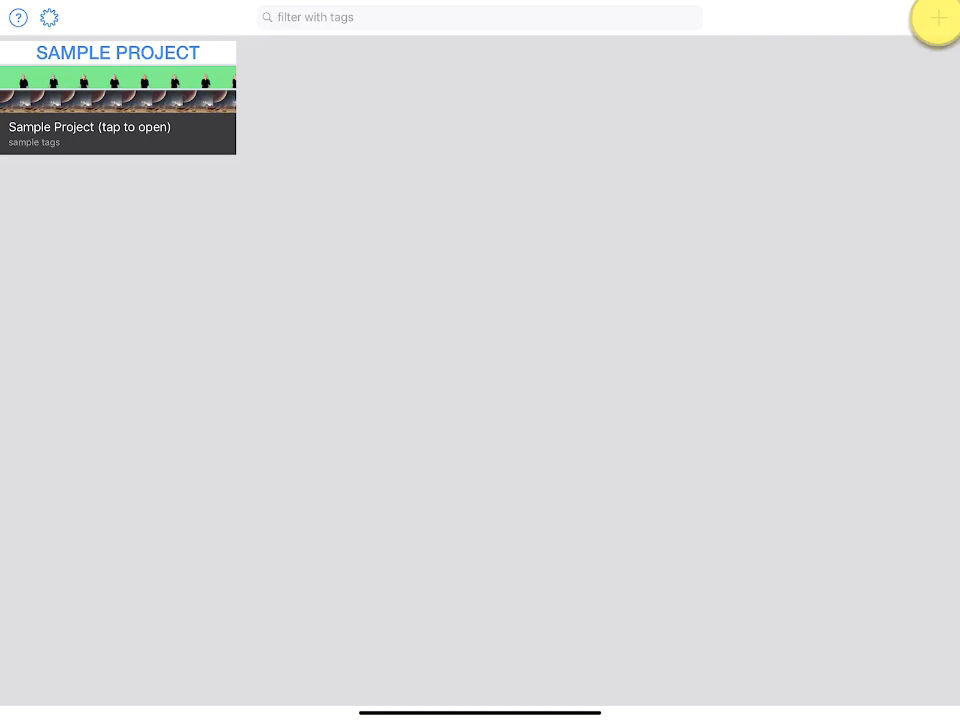
# Create a new green-screen project from the gallery, showing the media source choices
pyautogui.click(116, 96)
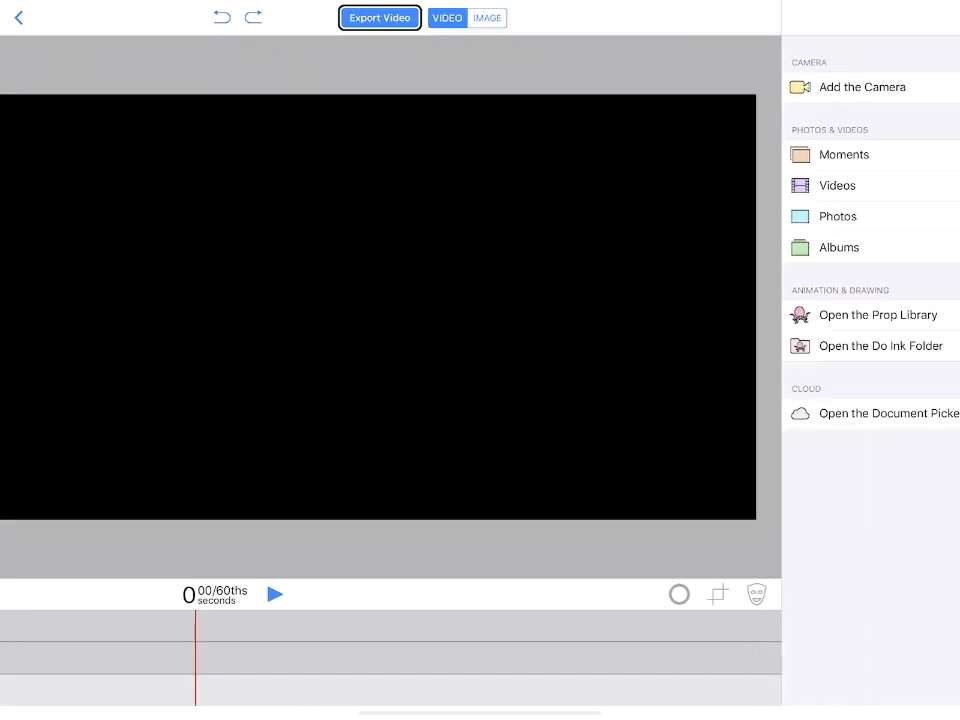
# Pick the cloudy sky photo from Photos as the bottom background track
pyautogui.click(838, 184)
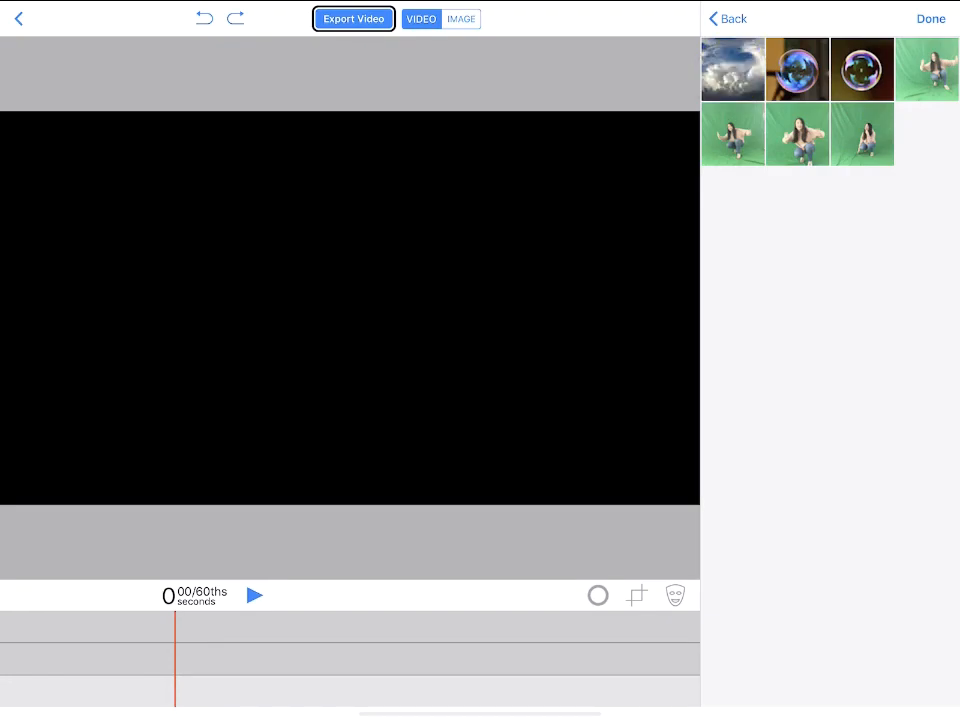
pyautogui.click(732, 68)
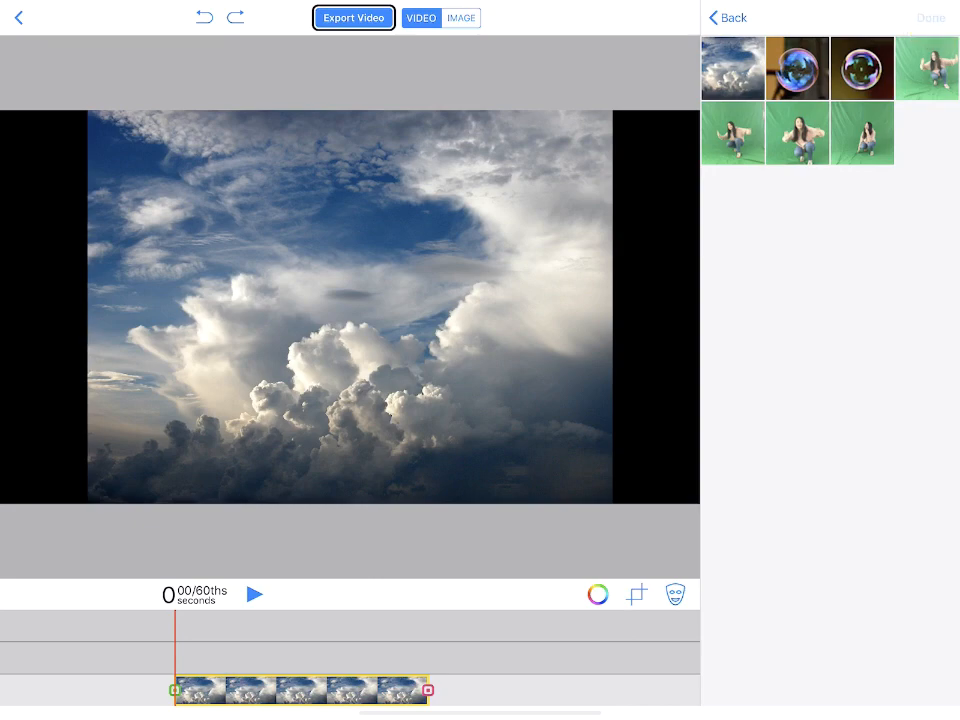
pyautogui.click(728, 16)
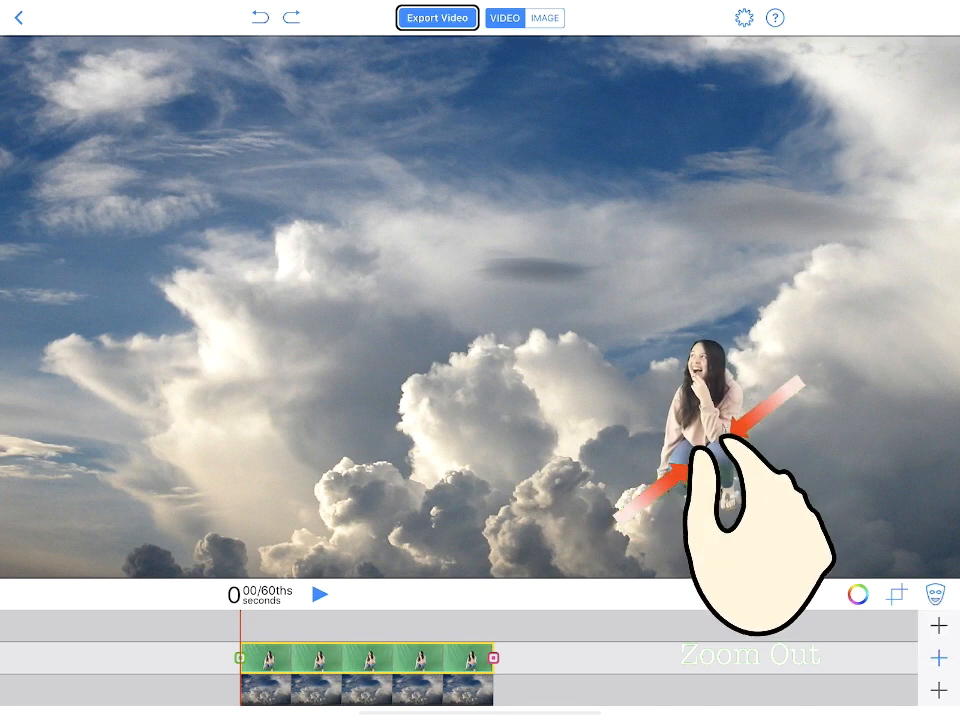
# Resize and position the keyed student photo so she sits atop the clouds
pyautogui.click(938, 624)
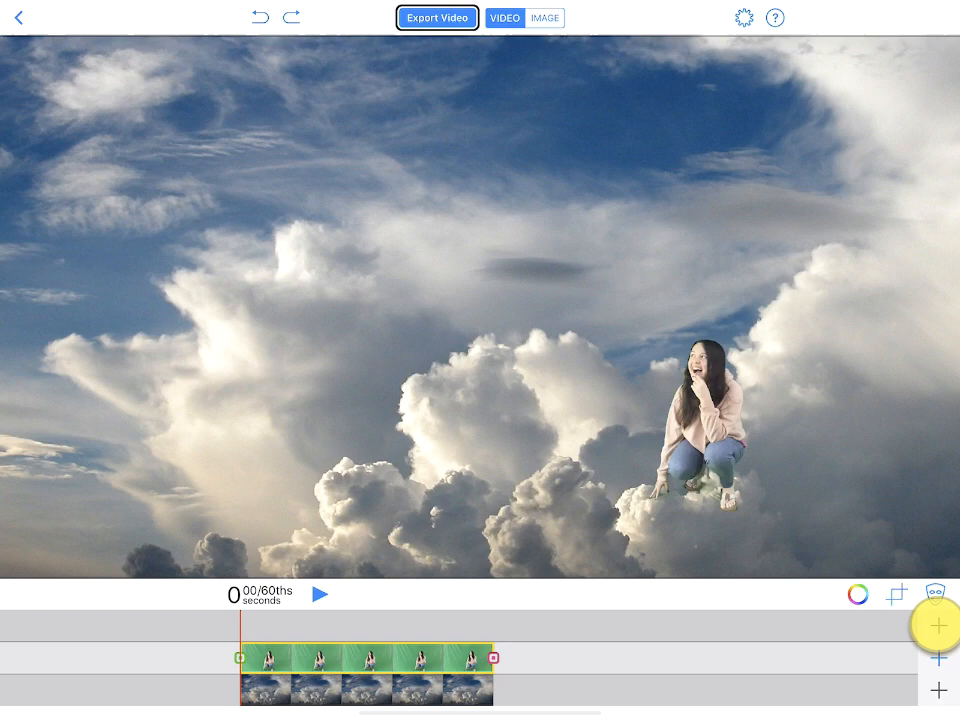
# Search the prop library for 'bird' from the top track
pyautogui.click(938, 624)
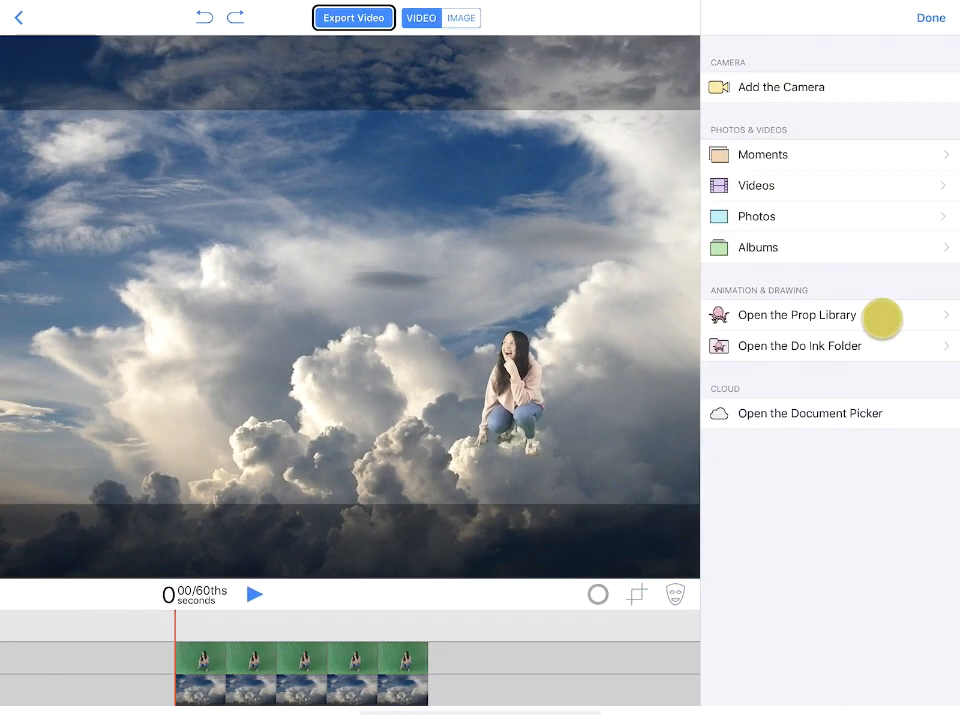
pyautogui.click(796, 316)
pyautogui.write('b')
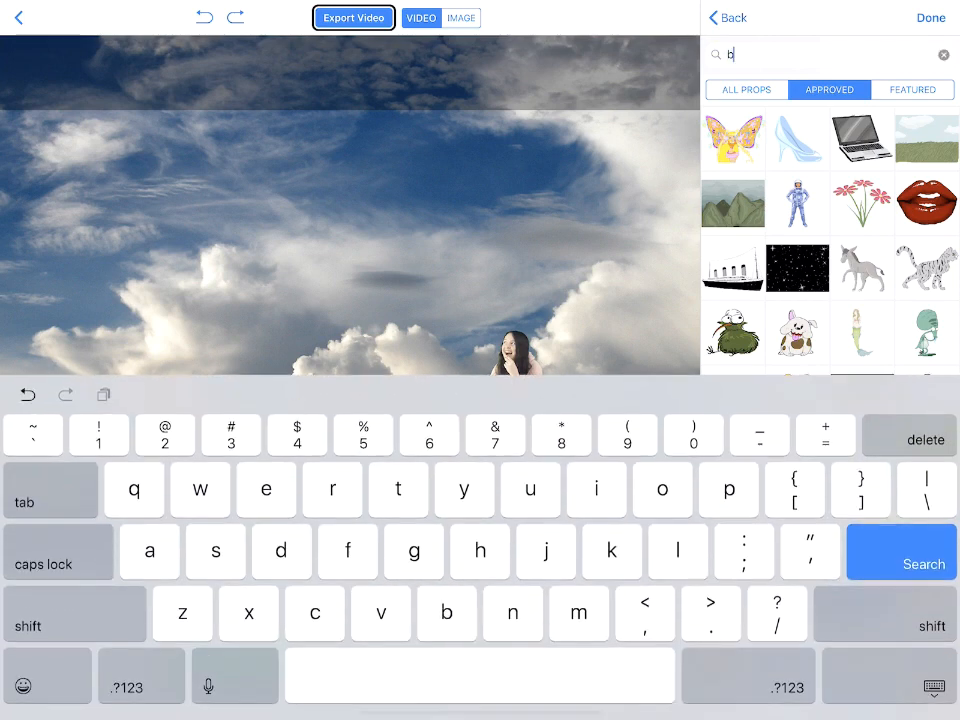
pyautogui.write('ird')
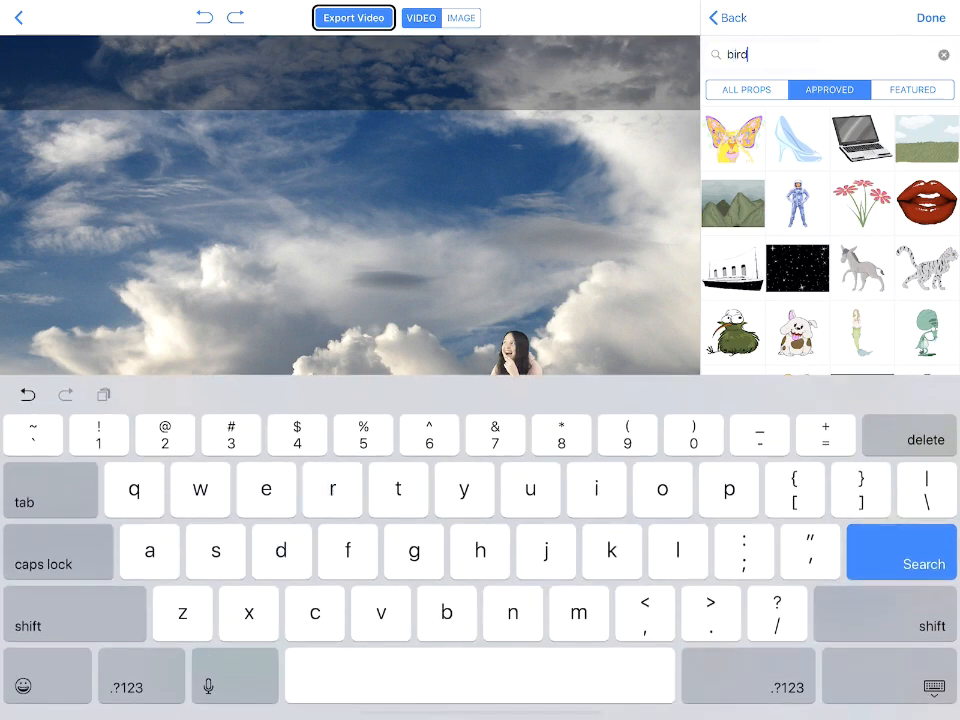
pyautogui.click(898, 552)
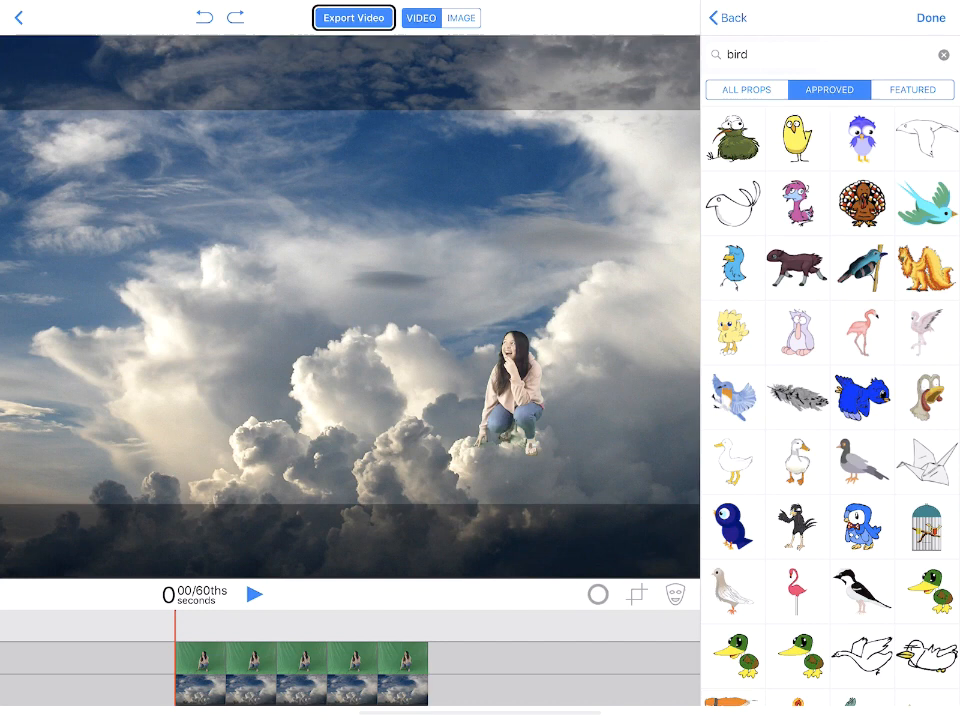
# Choose the blue bird prop from the search results
pyautogui.click(862, 396)
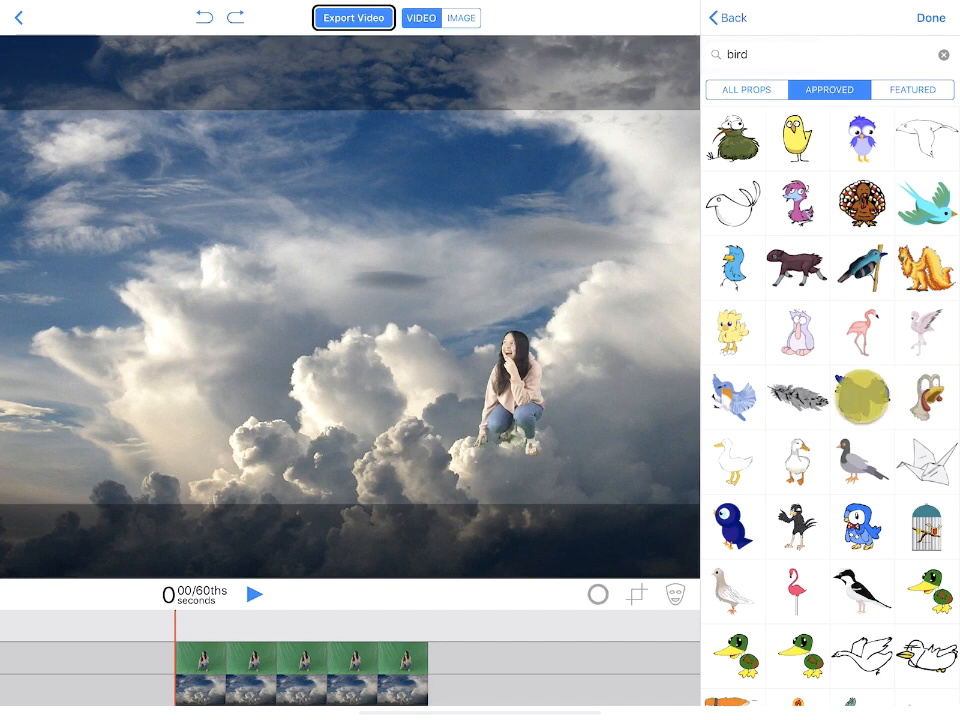
pyautogui.click(862, 396)
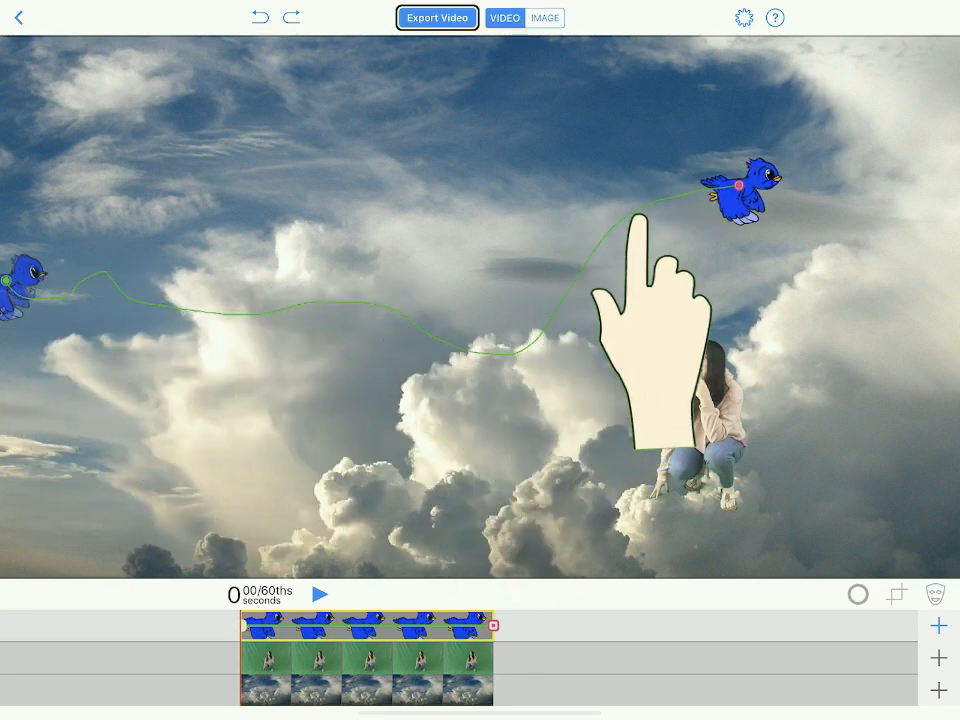
# Draw the blue bird's curving flight path across the sky above the student
pyautogui.click(320, 592)
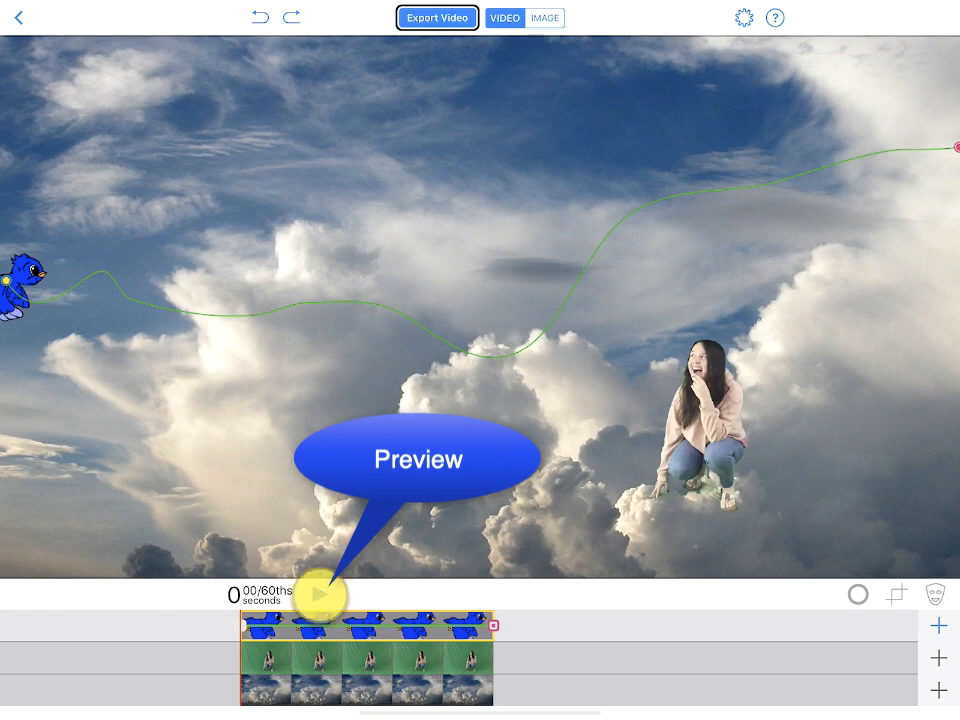
pyautogui.click(318, 596)
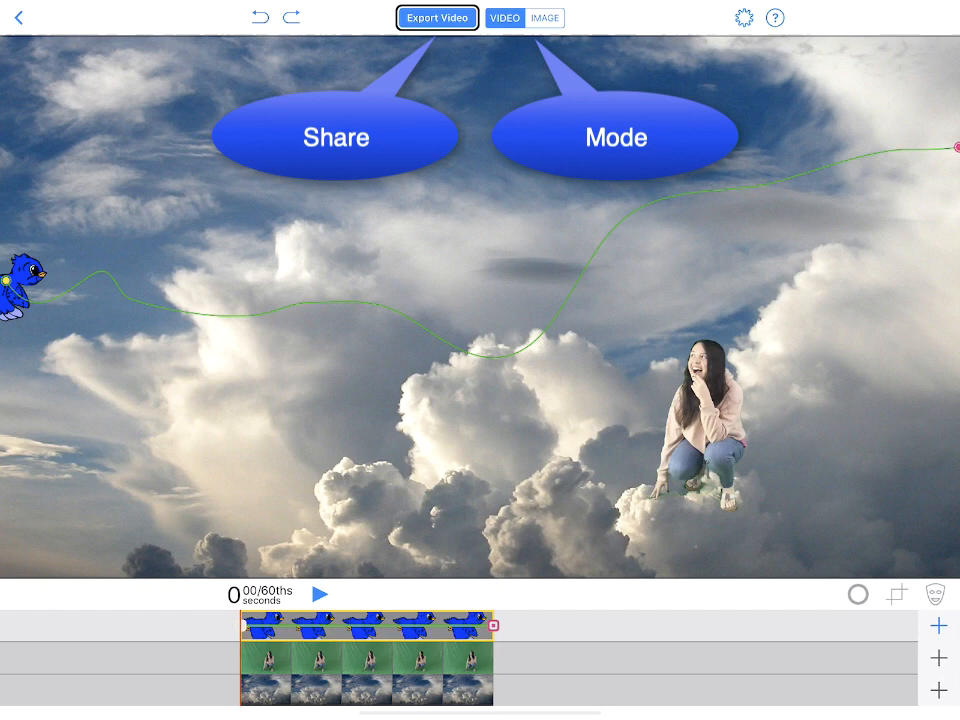
pyautogui.click(436, 18)
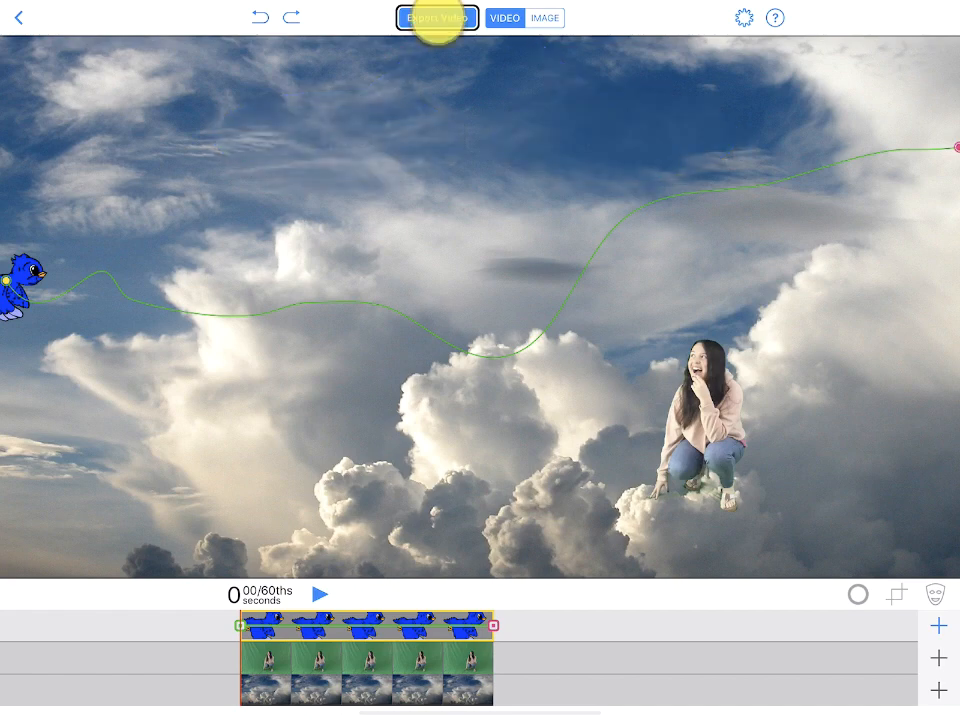
# Export the finished video and save it to the Camera Roll
pyautogui.click(436, 18)
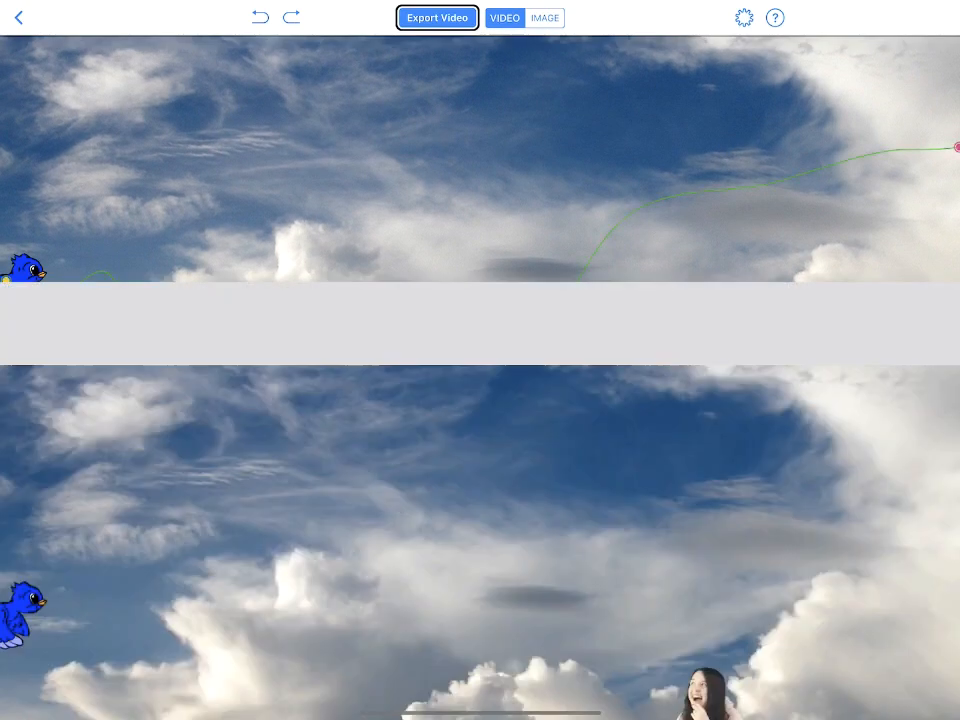
pyautogui.click(436, 16)
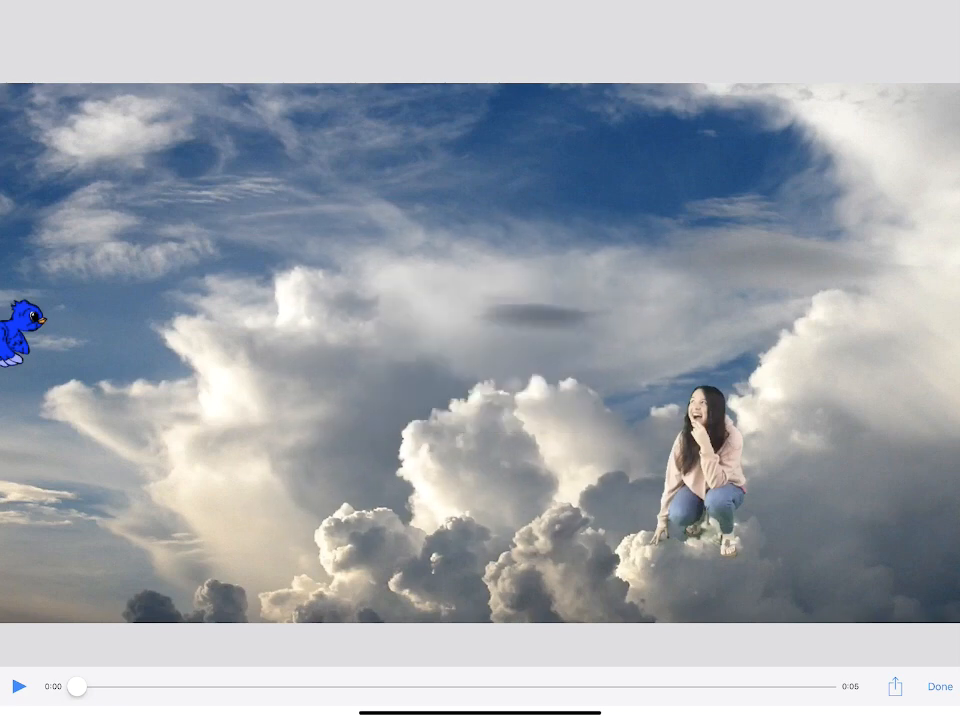
pyautogui.click(894, 686)
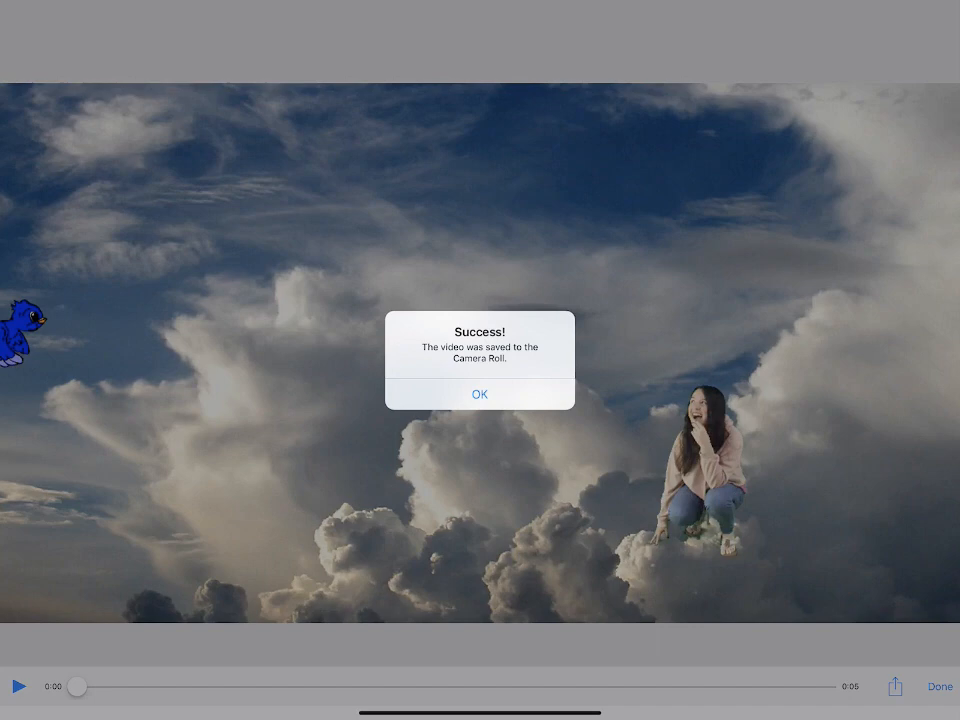
pyautogui.click(480, 394)
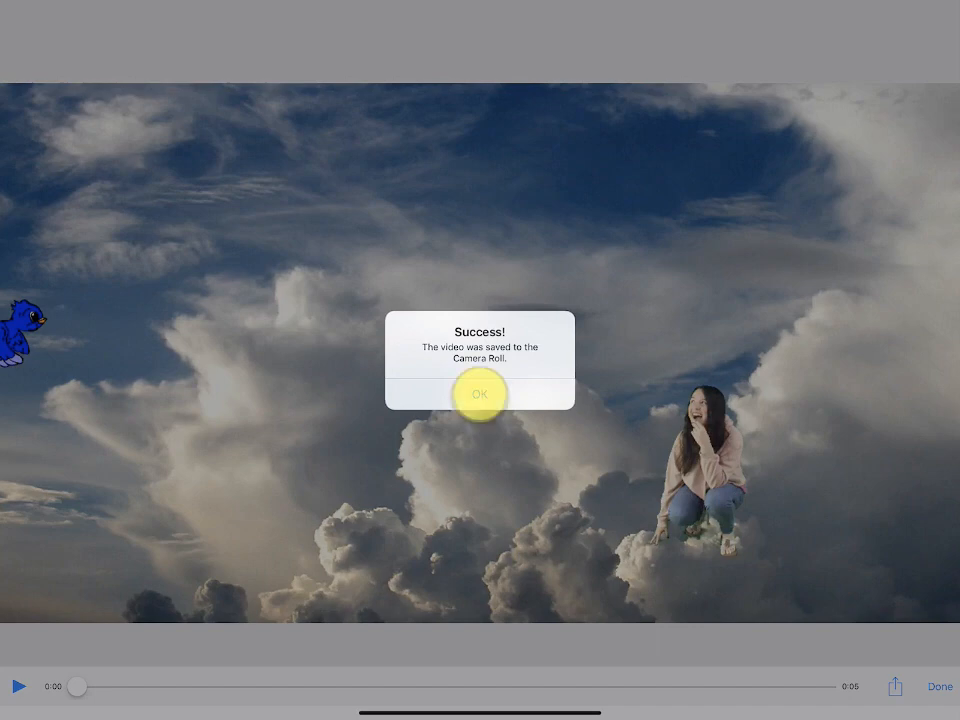
pyautogui.click(480, 392)
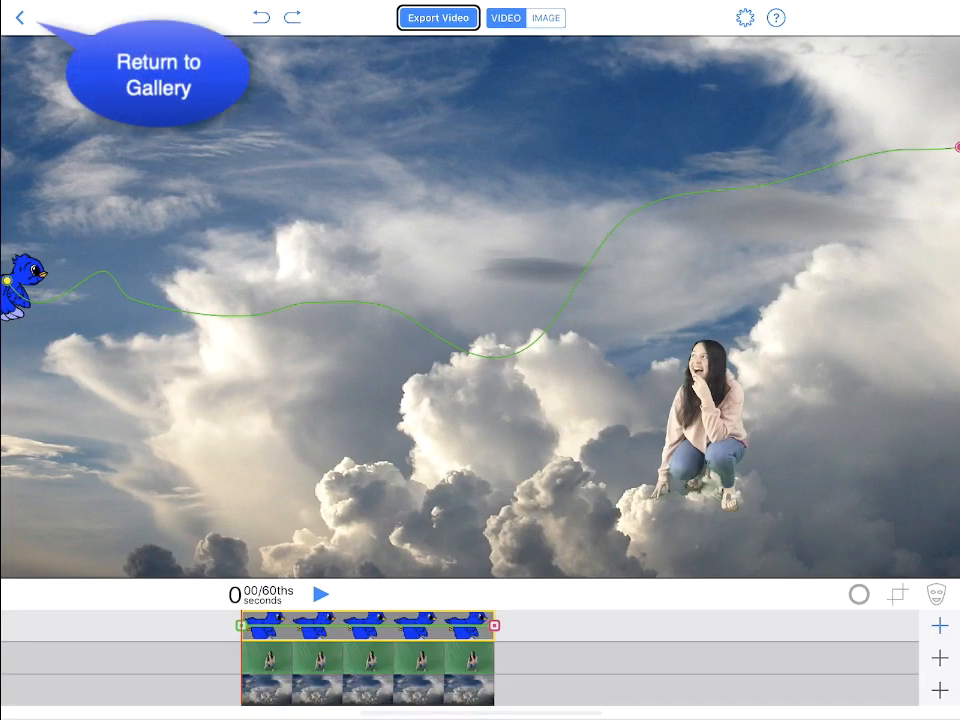
# Return to the project gallery listing the new project
pyautogui.click(18, 18)
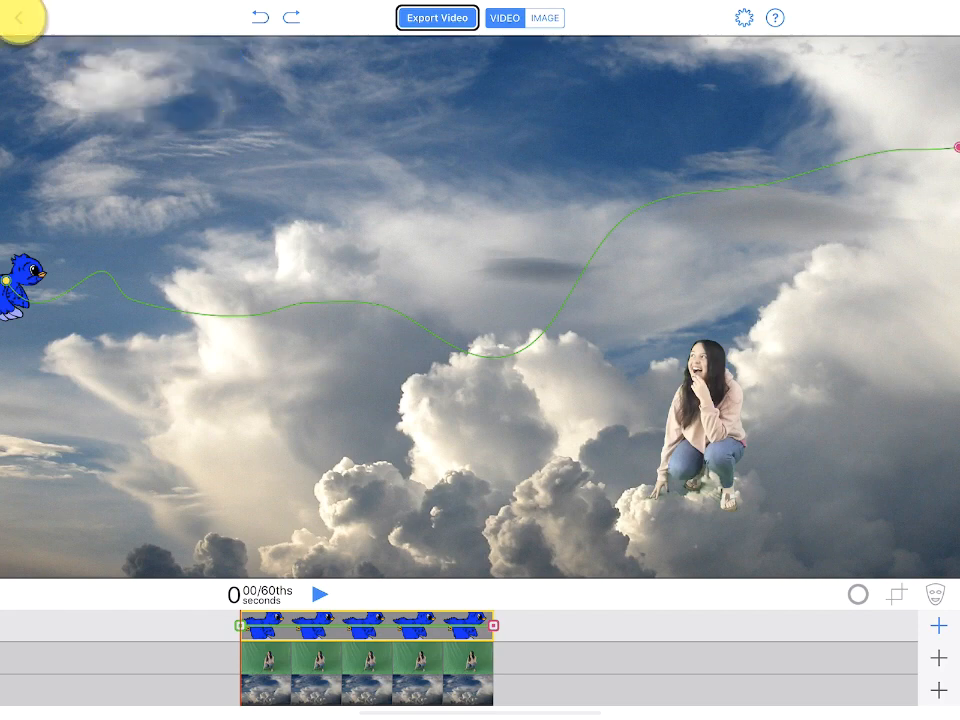
pyautogui.click(20, 18)
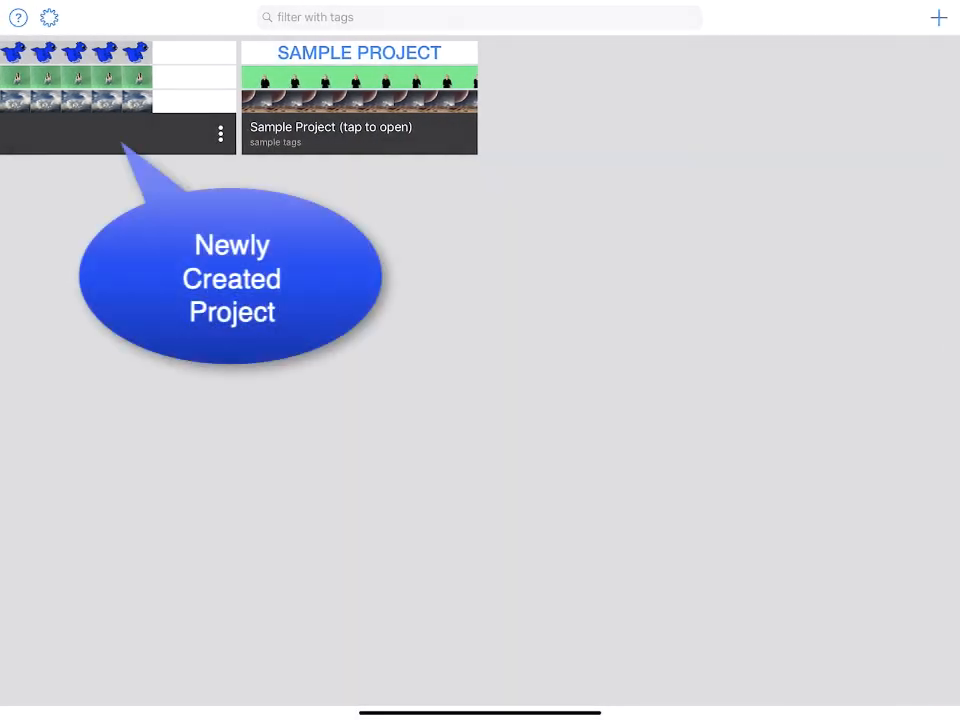